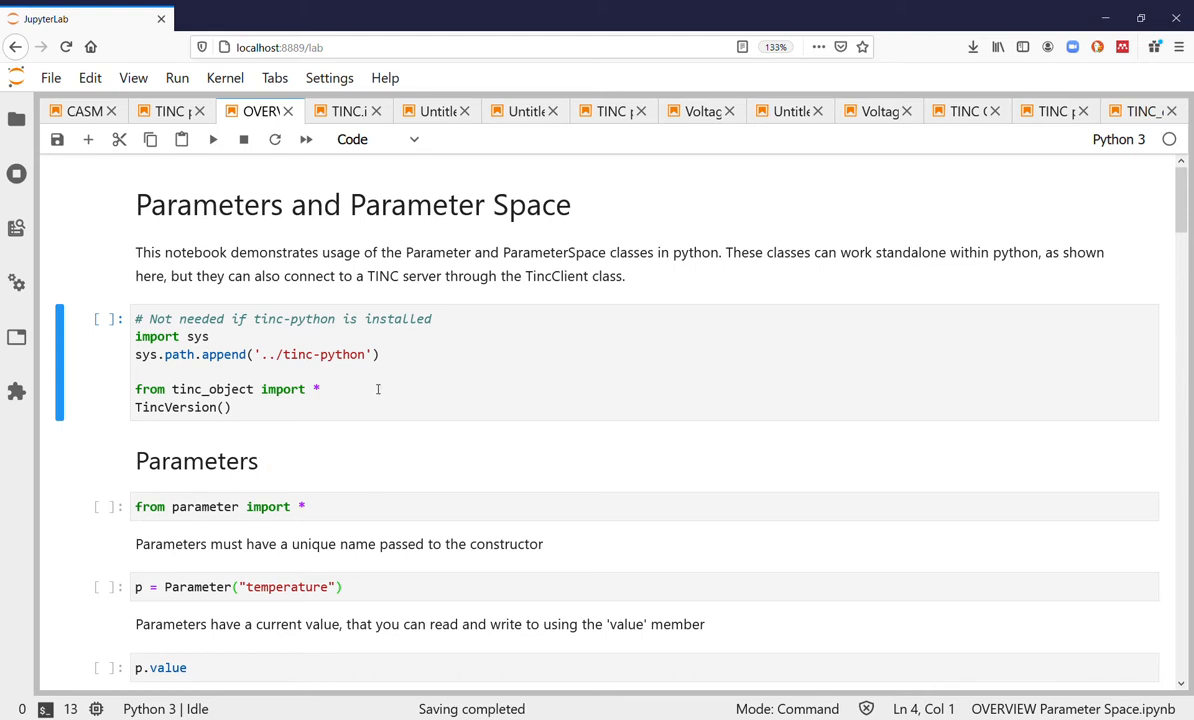
mouse_move(383, 378)
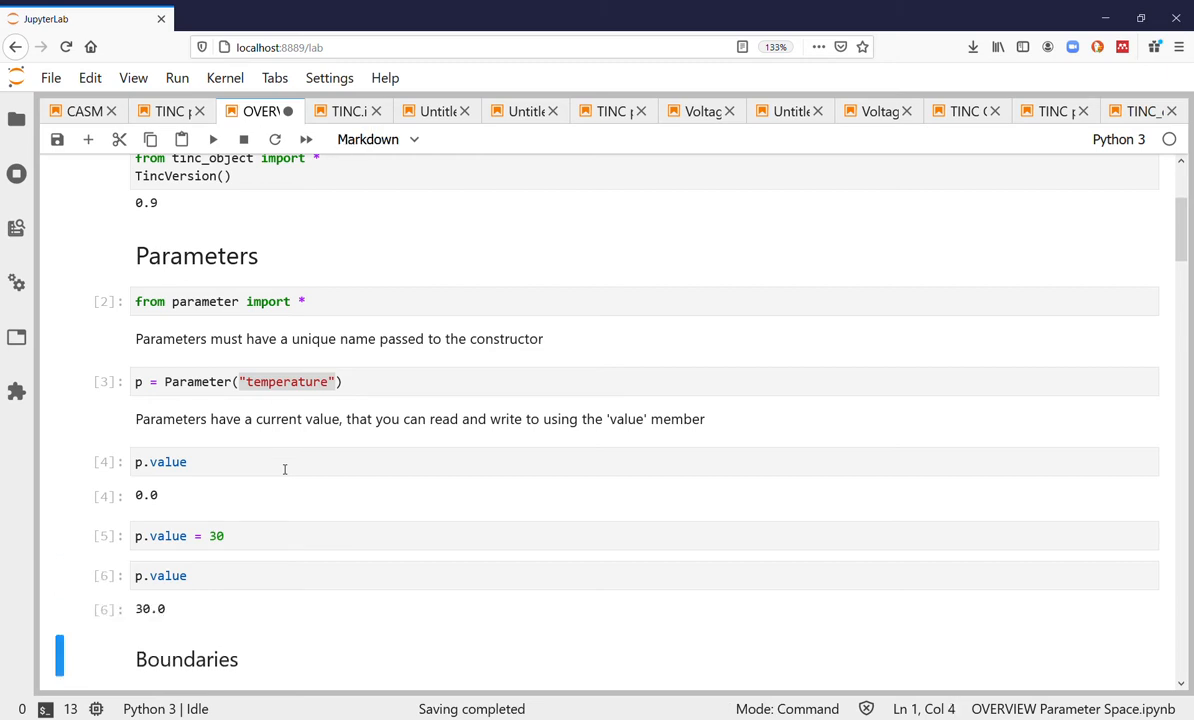
Run the linspace and p.value cells so 50, 31 and 32 clamp to 40.0, 30.0 and 33.33.
scroll("down", 3)
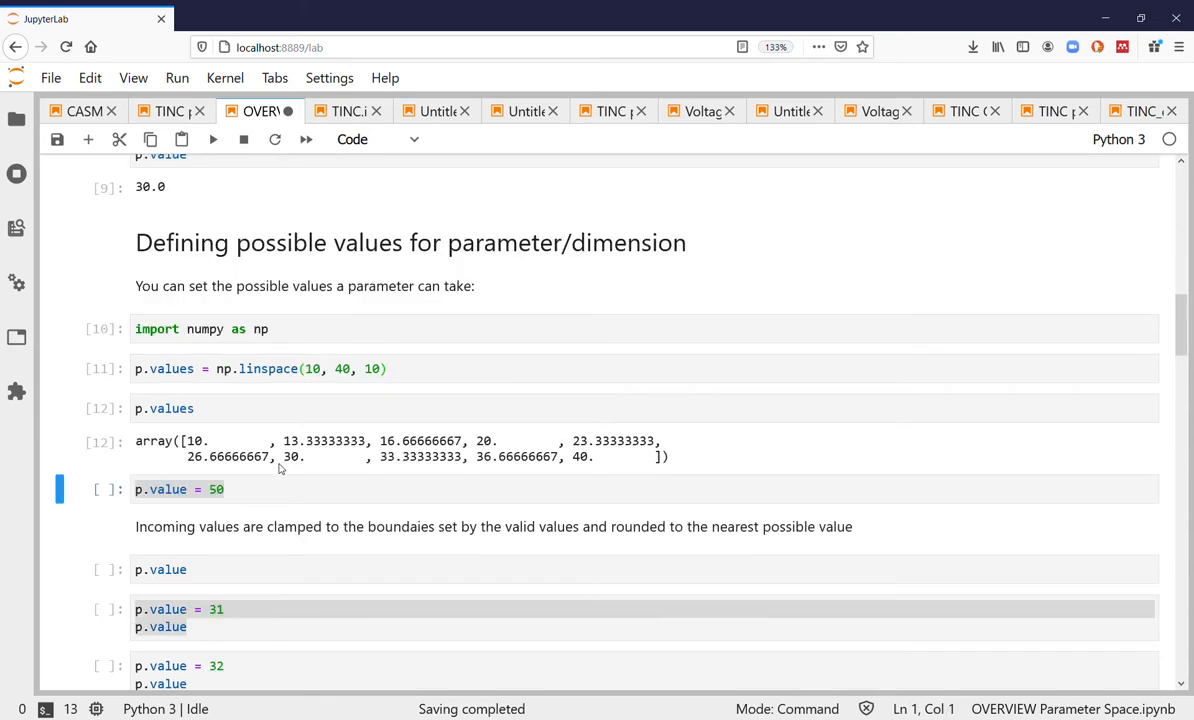
left_click(213, 139)
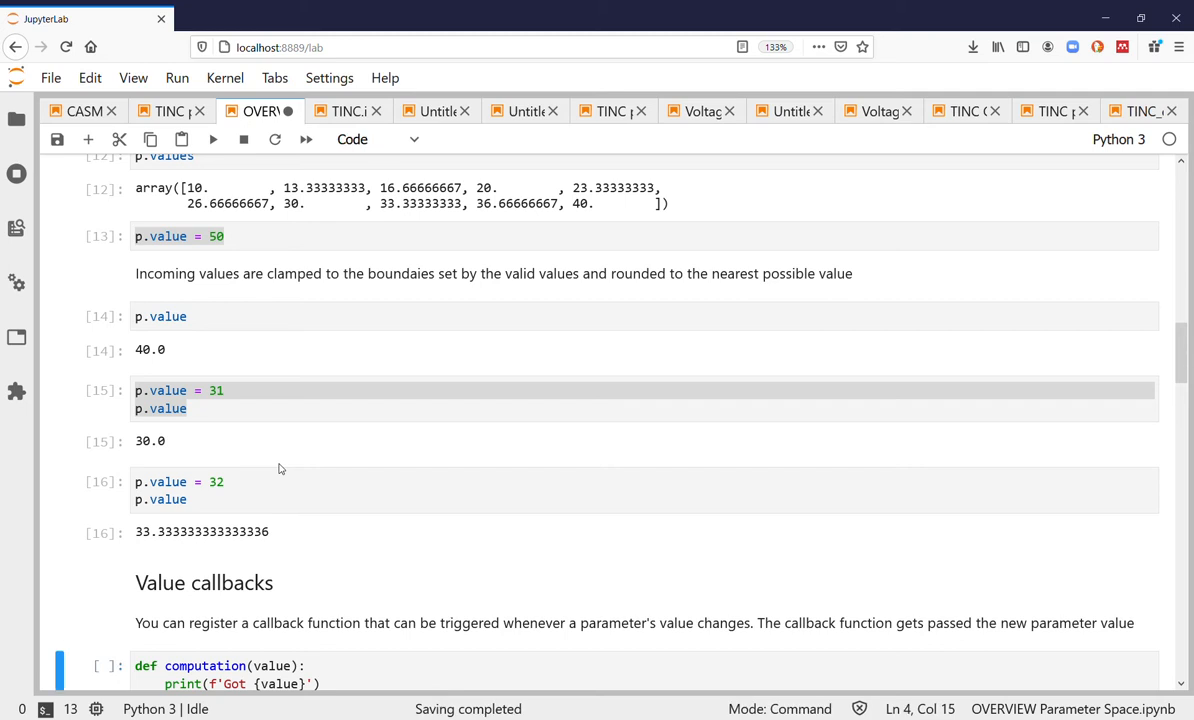
Register a print callback on temperature so setting 70 prints Got 40.0.
scroll("down", 3)
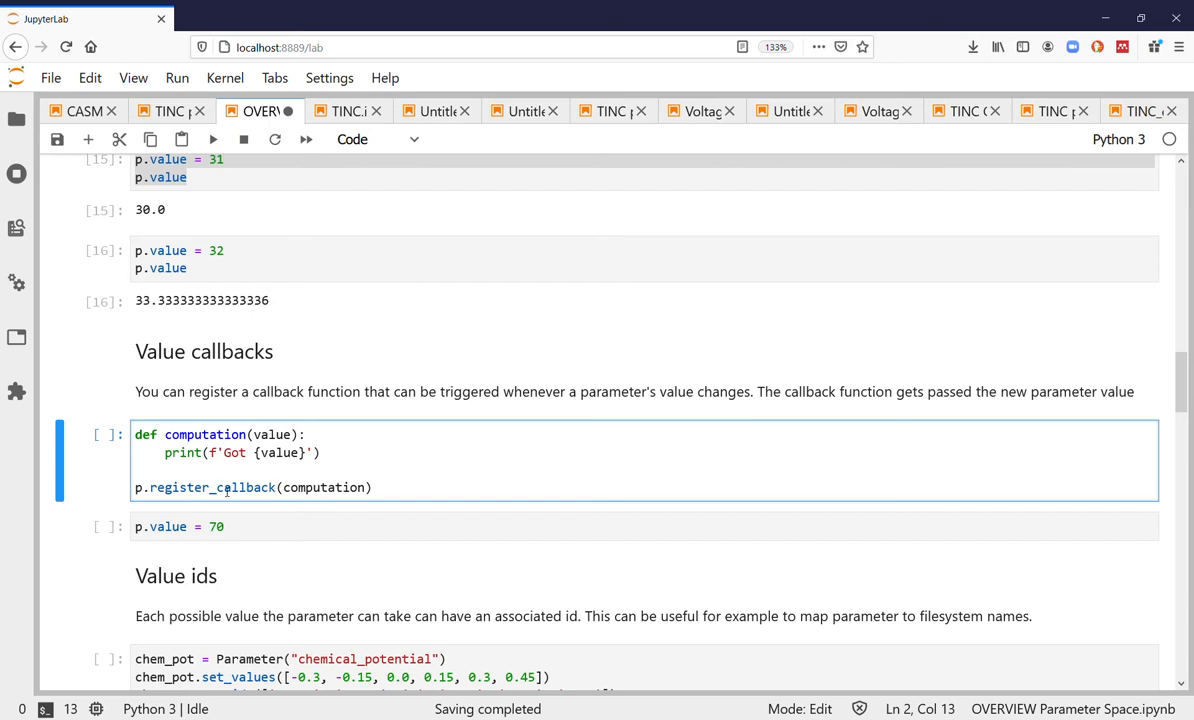
double_click(211, 487)
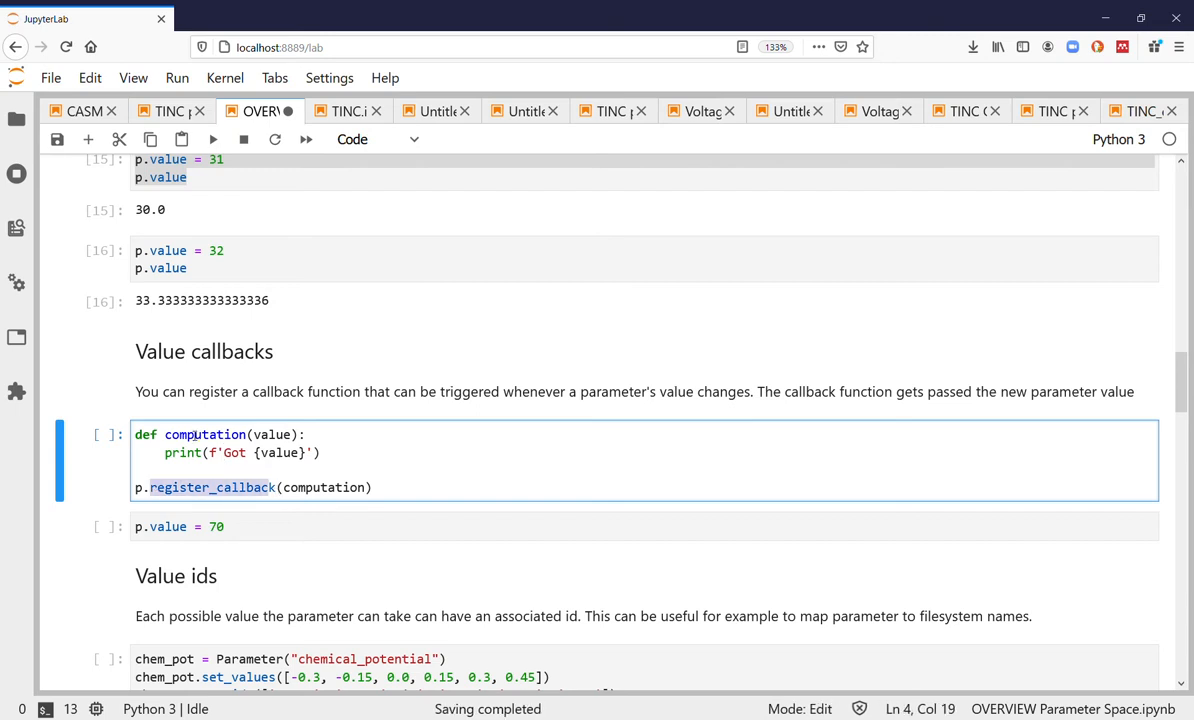
left_click(164, 487)
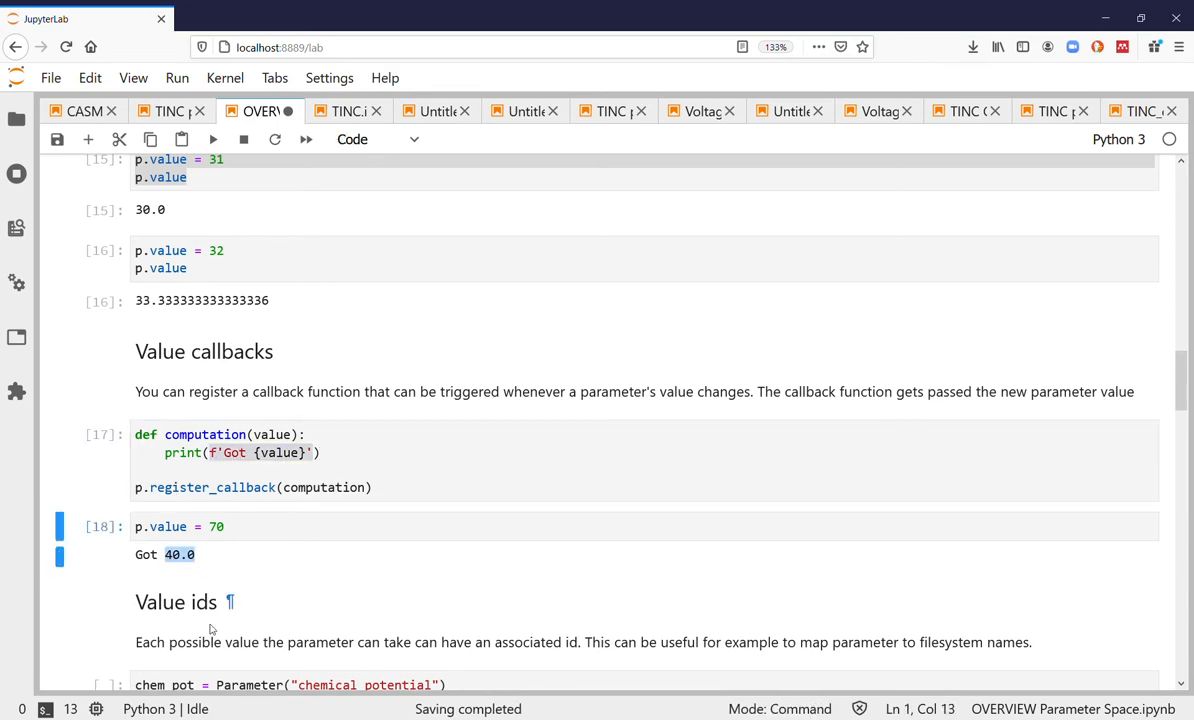
Create chemical_potential with six values and ids; -0.15 and -0.14 both give id '-0.15'.
scroll("down", 3)
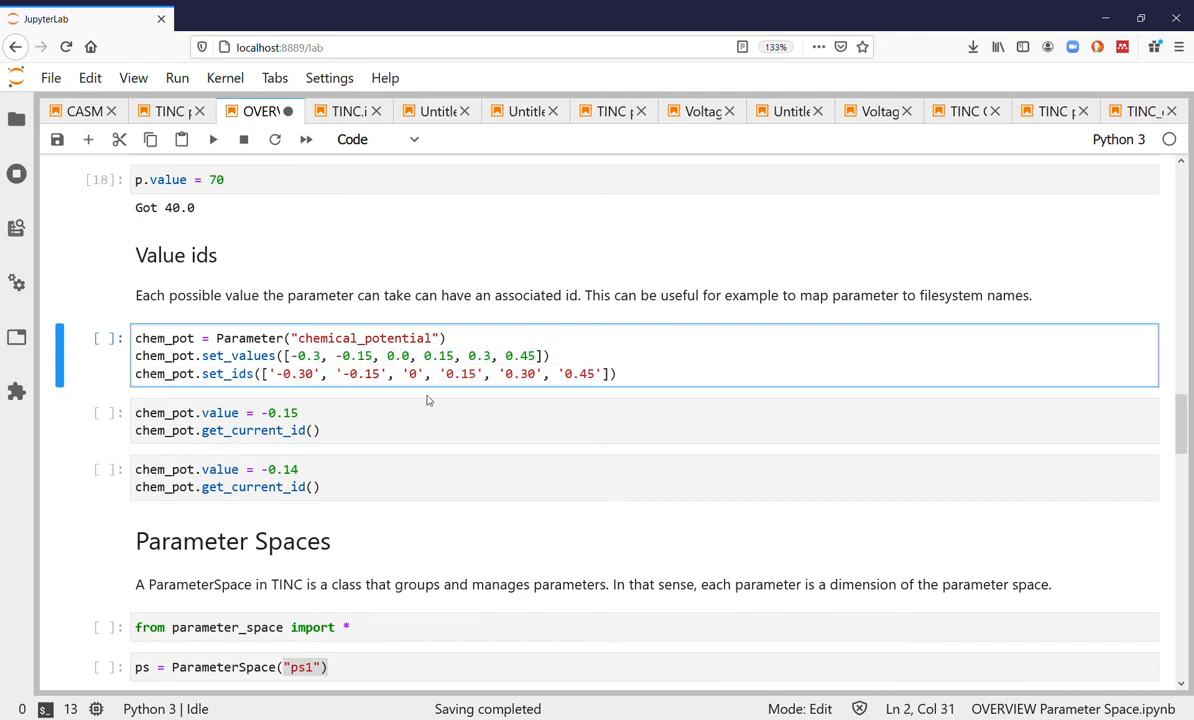
mouse_move(388, 458)
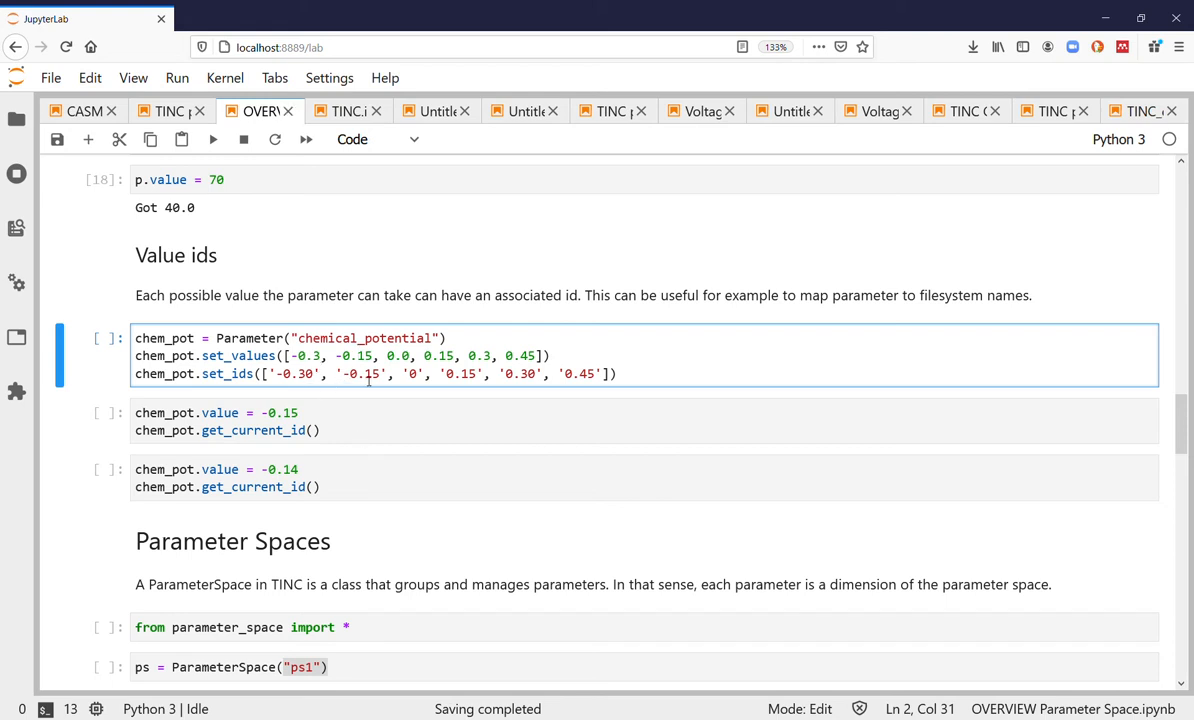
mouse_move(384, 394)
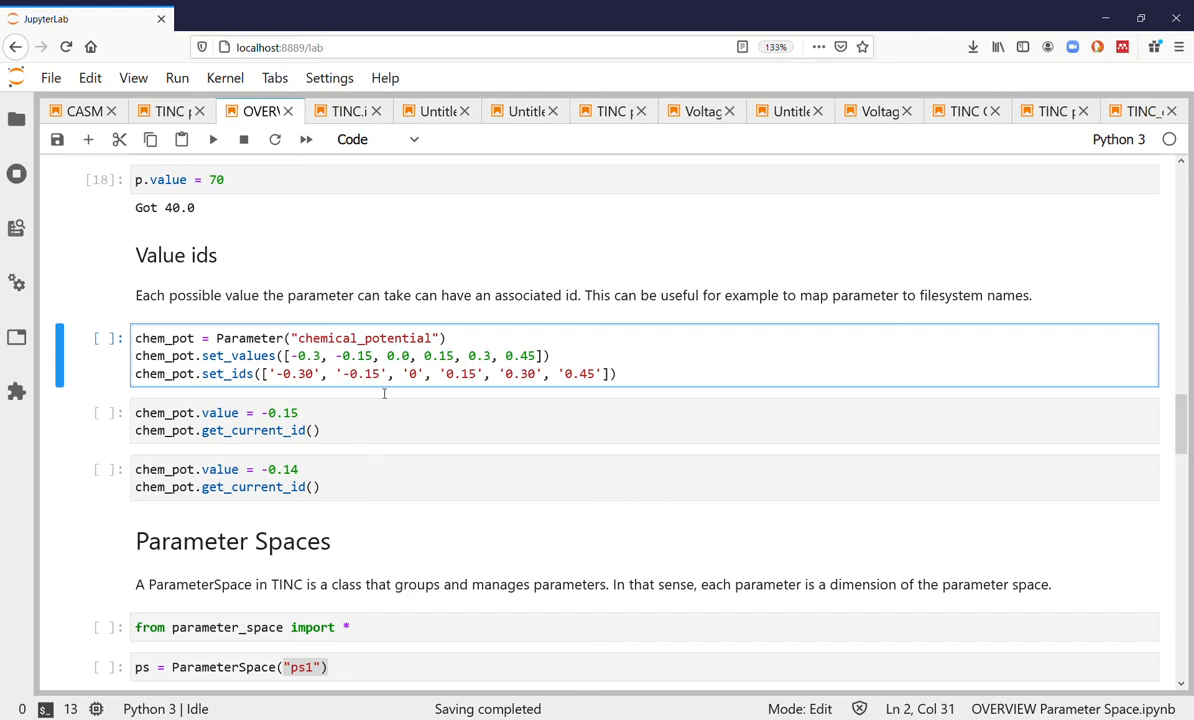
left_click(313, 373)
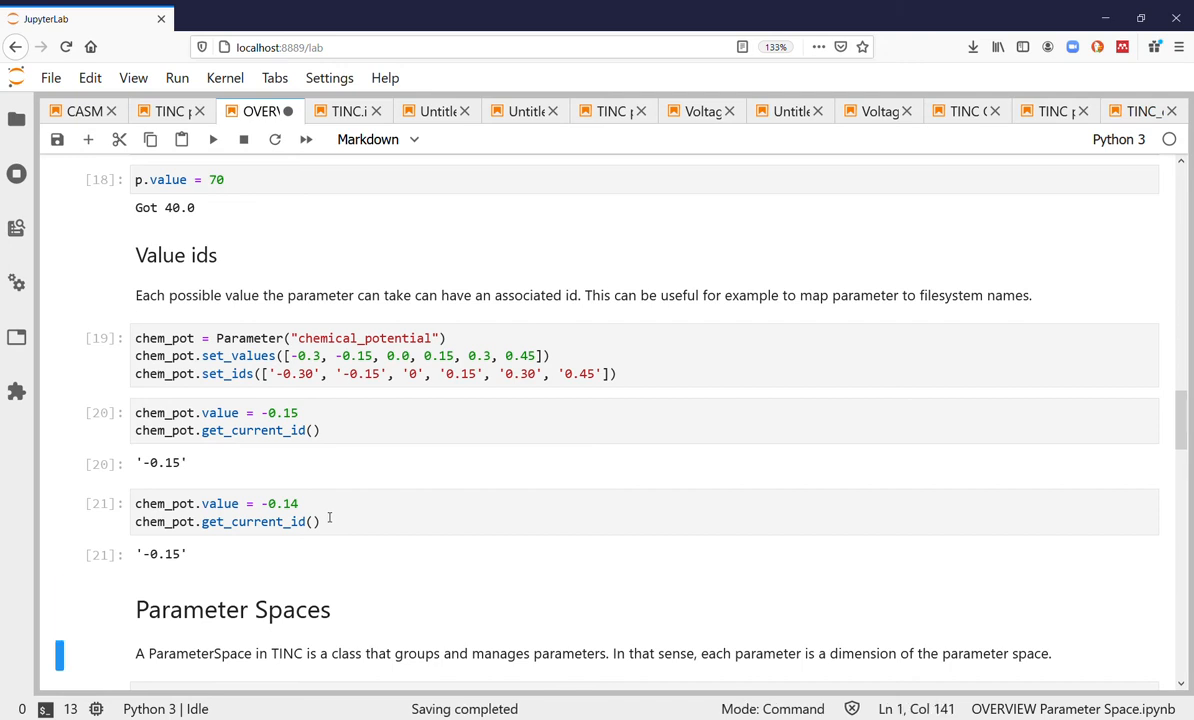
Import parameter_space, create ParameterSpace ps1 and register temperature and chemical_potential.
scroll("down", 3)
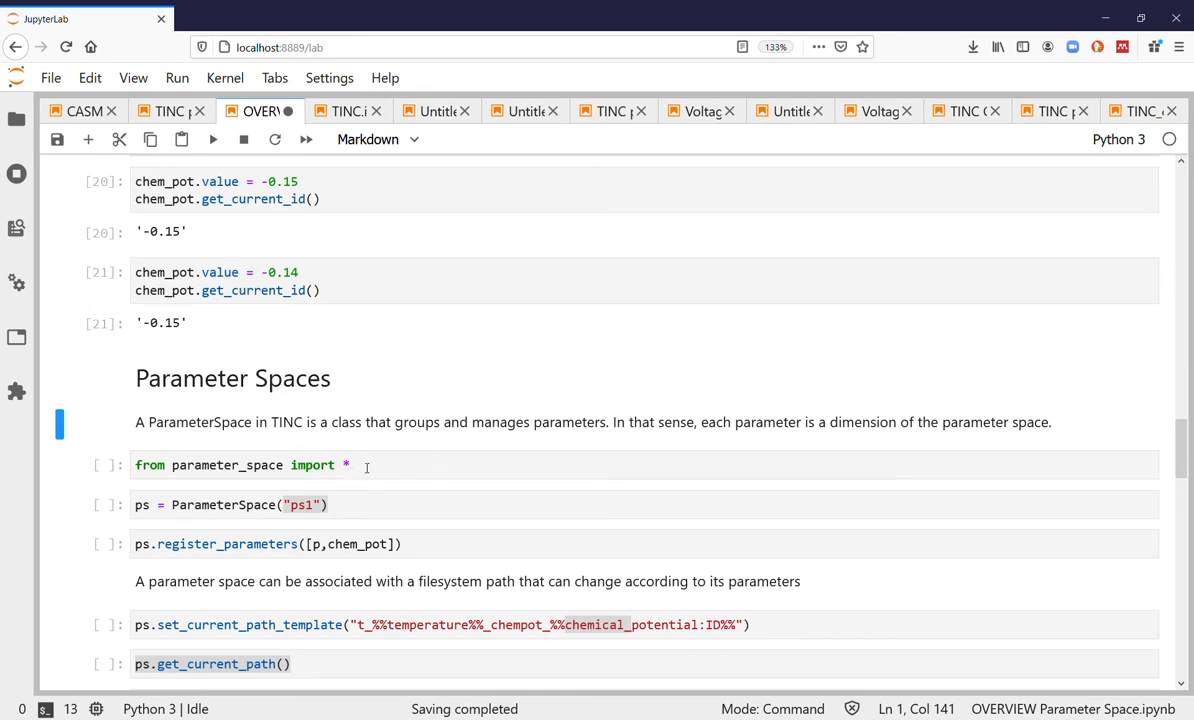
mouse_move(248, 386)
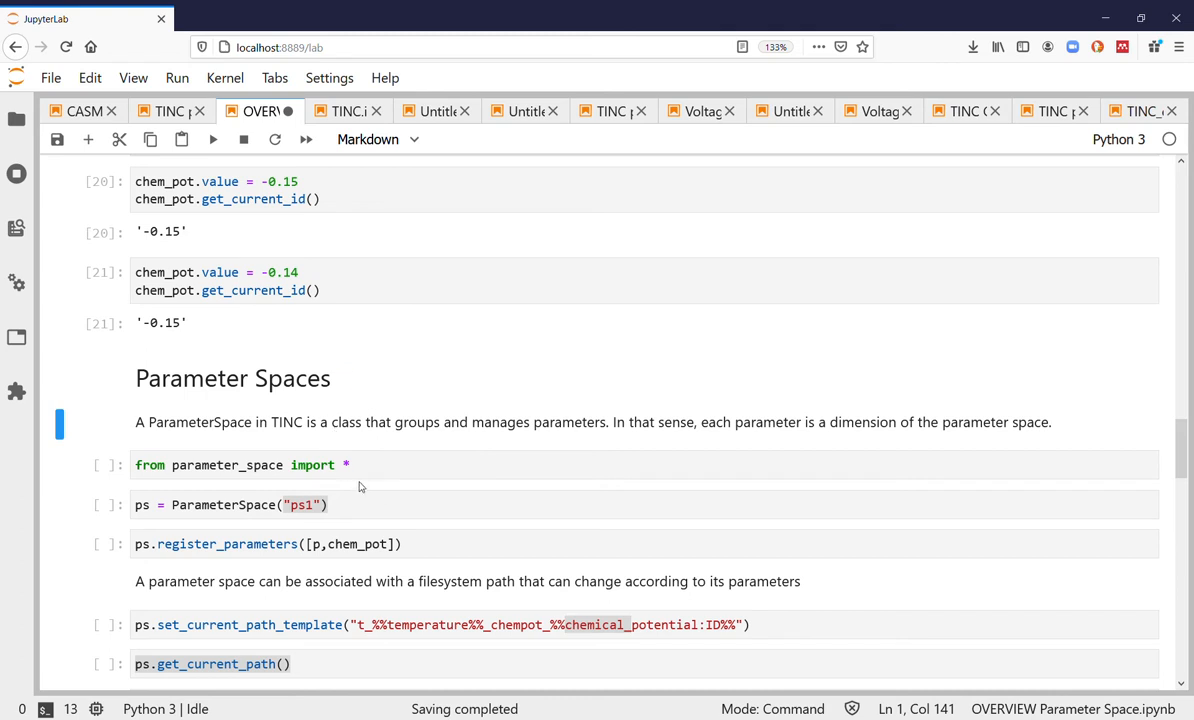
left_click(367, 465)
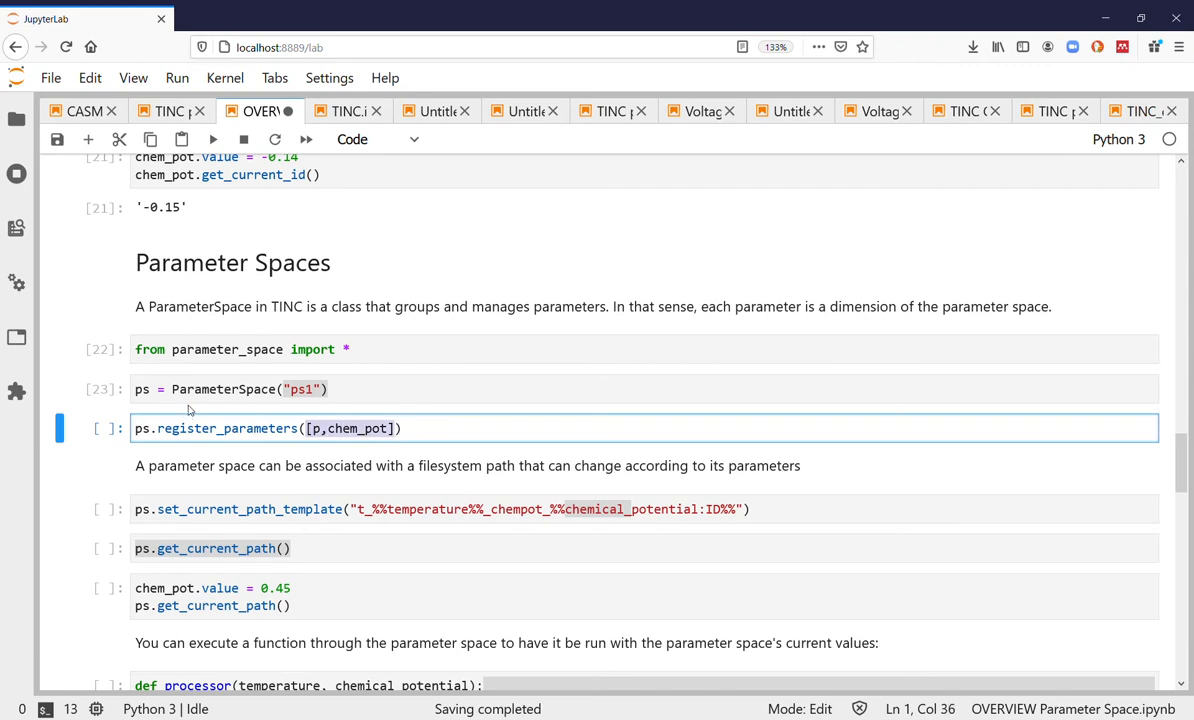
key("Shift+Enter")
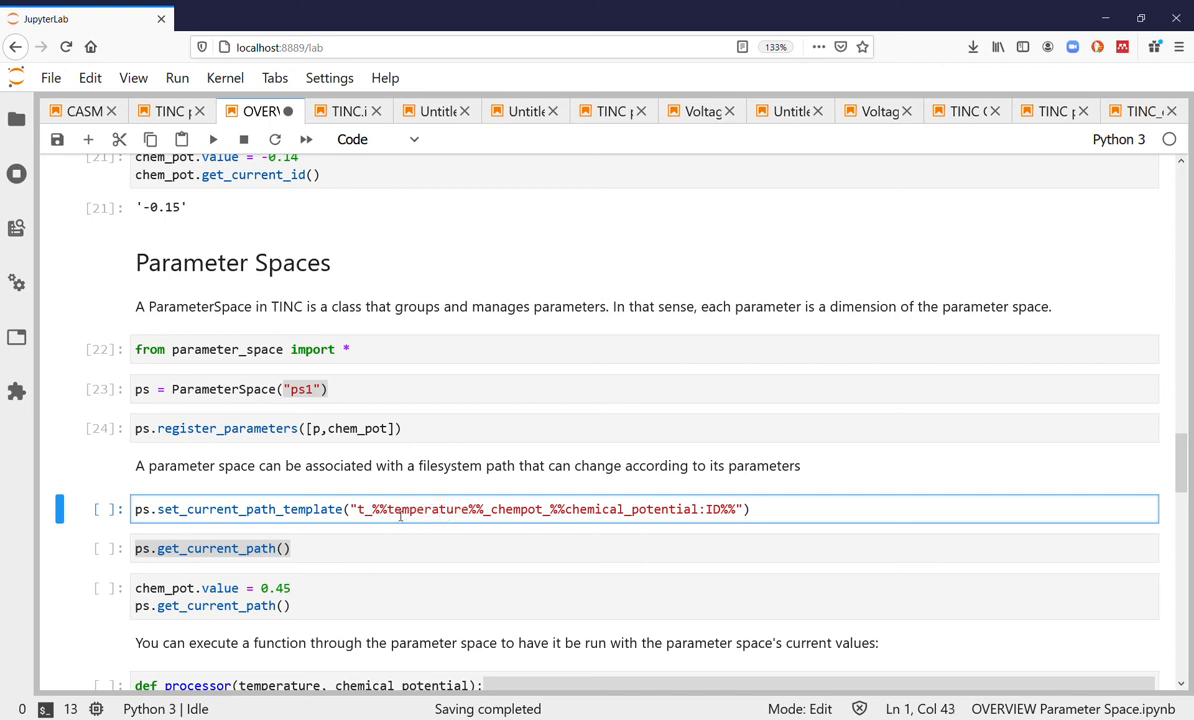
Set the ps1 path template and get 't_40.0_chempot_0.45' after chem_pot becomes 0.45.
double_click(430, 509)
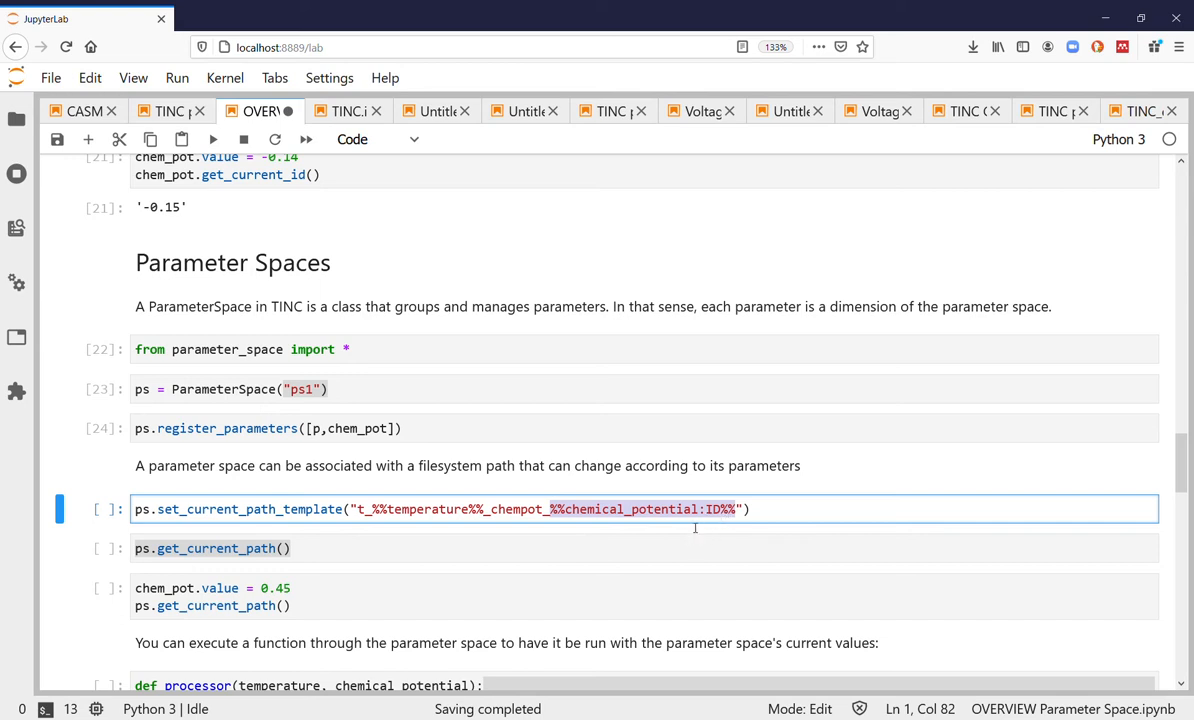
mouse_move(440, 512)
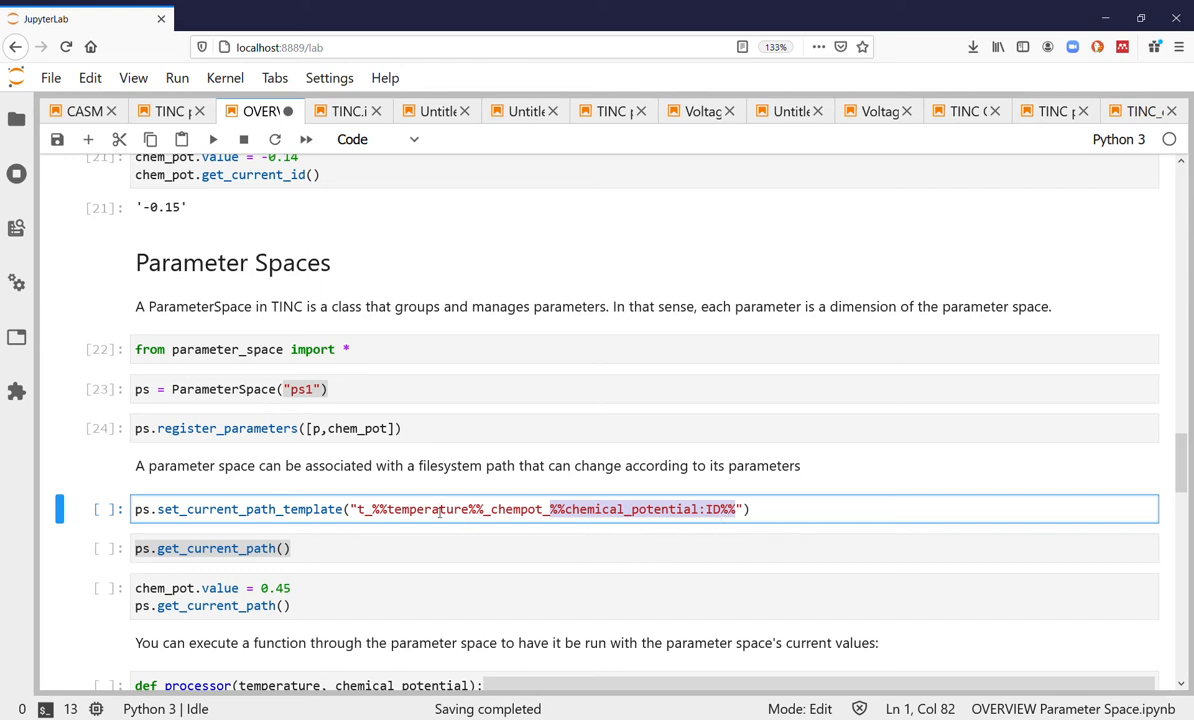
key("shift+enter")
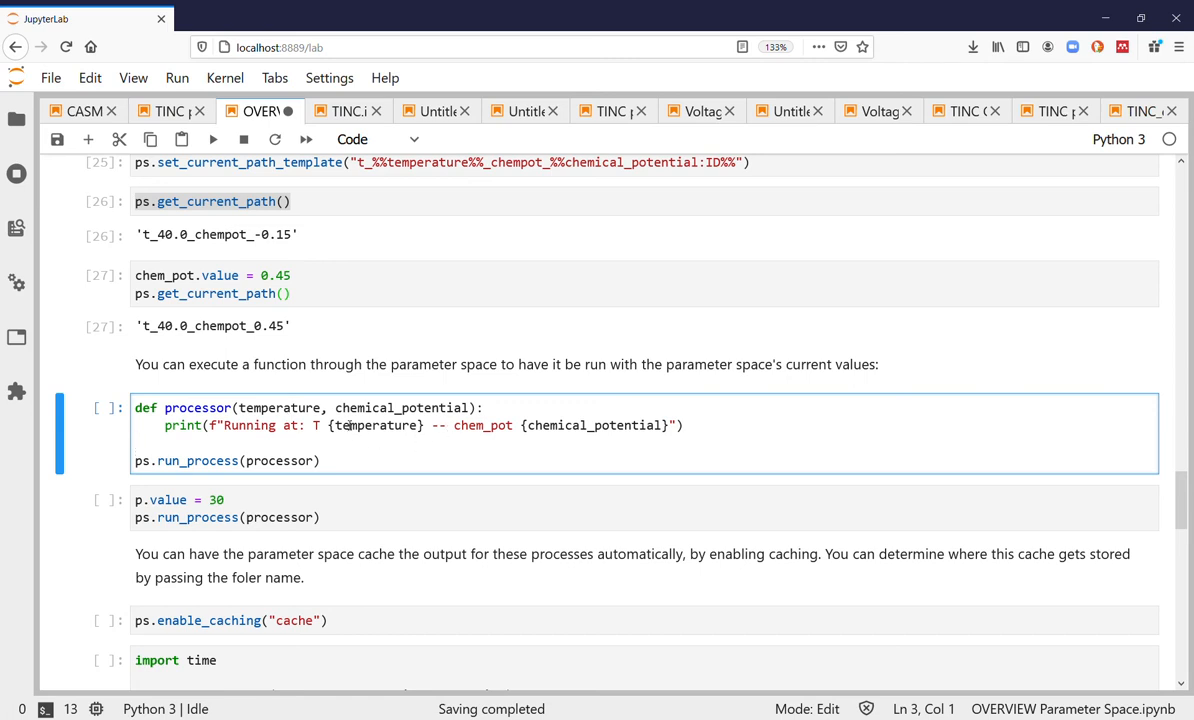
Run processor through ps1 printing 'Running at: T 40.0 -- chem_pot 0.45'.
left_click(166, 407)
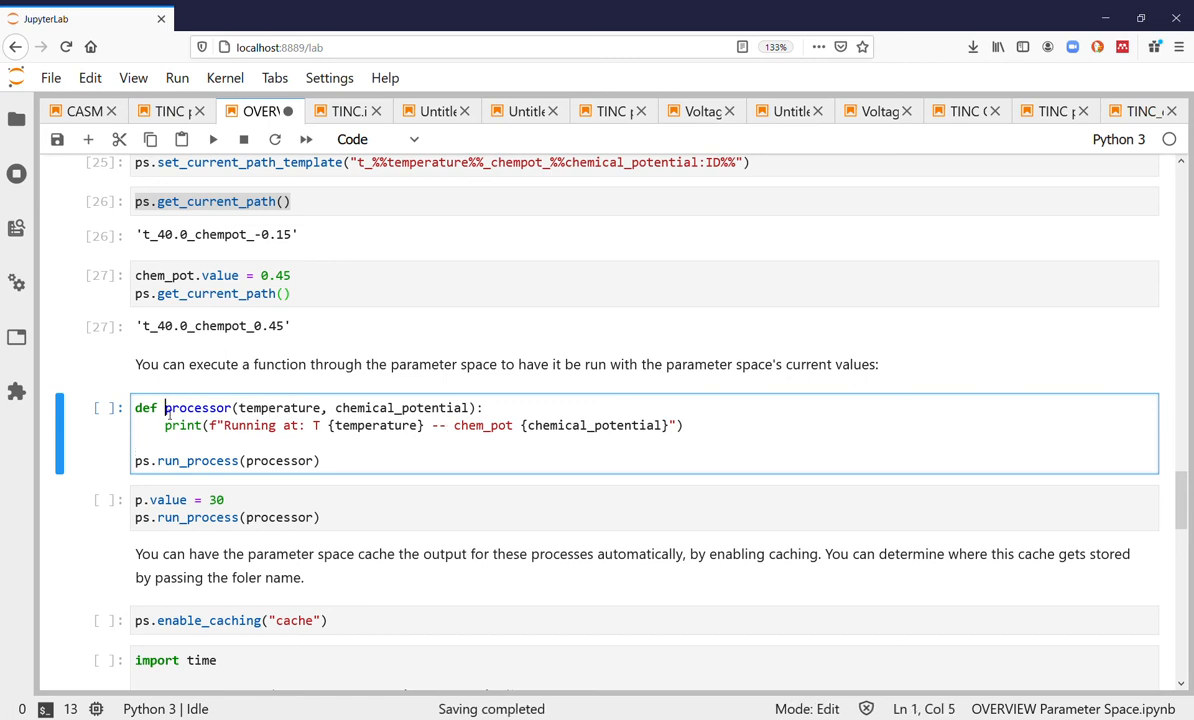
left_click_drag(238, 407, 468, 407)
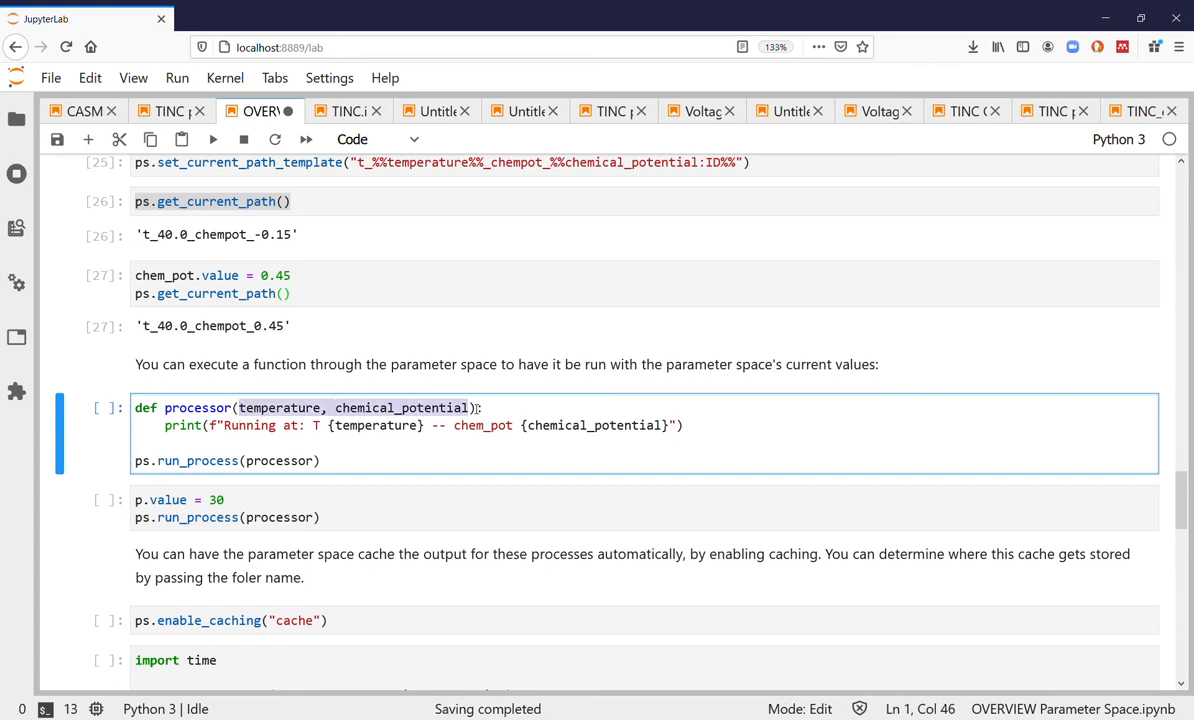
mouse_move(376, 468)
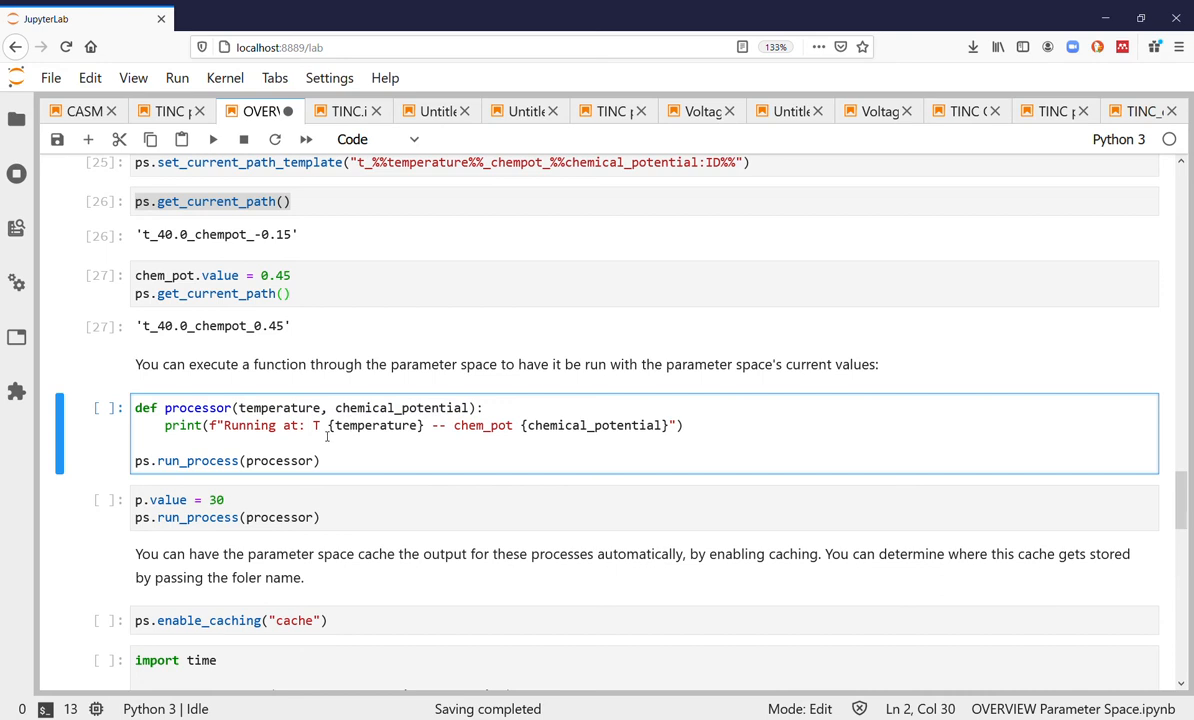
key("shift+enter")
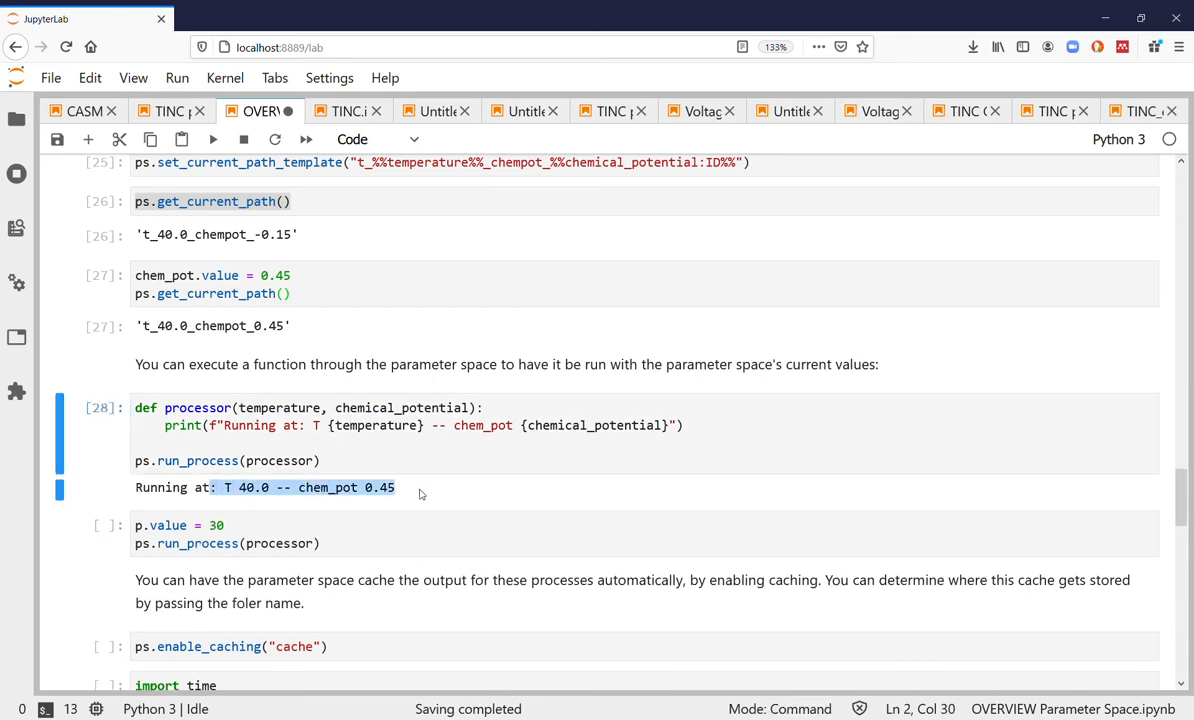
mouse_move(391, 503)
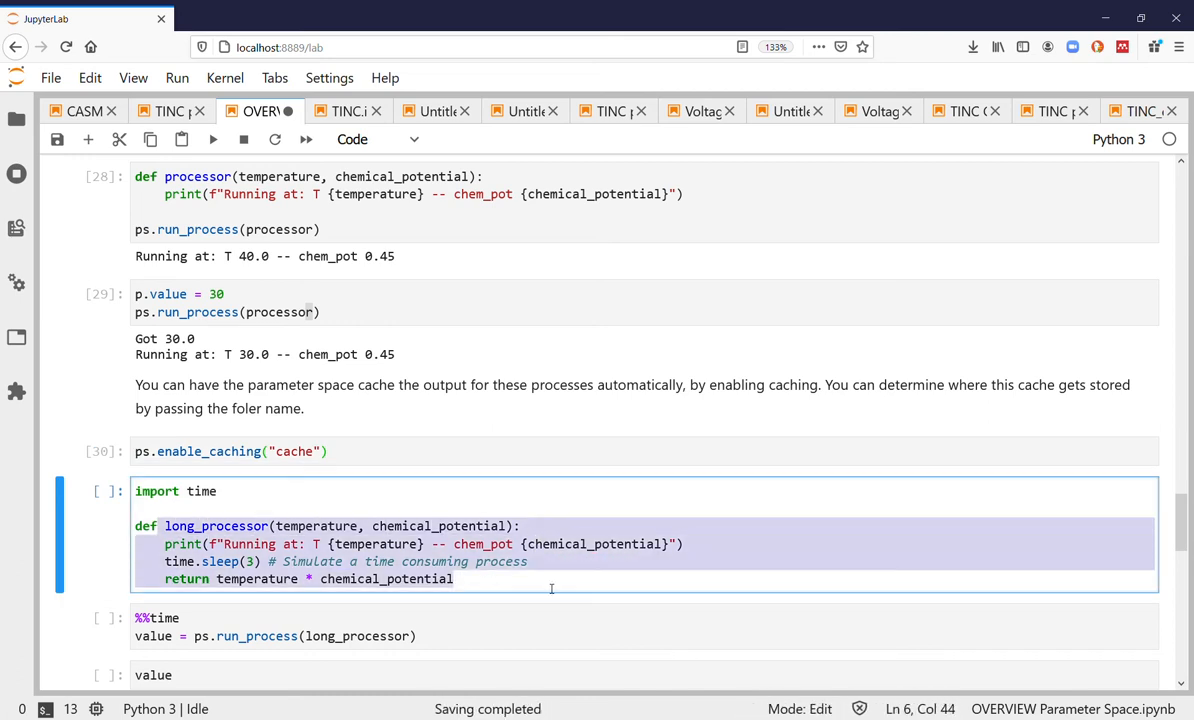
Define long_processor and run it through ps1 returning 13.5.
left_click(227, 578)
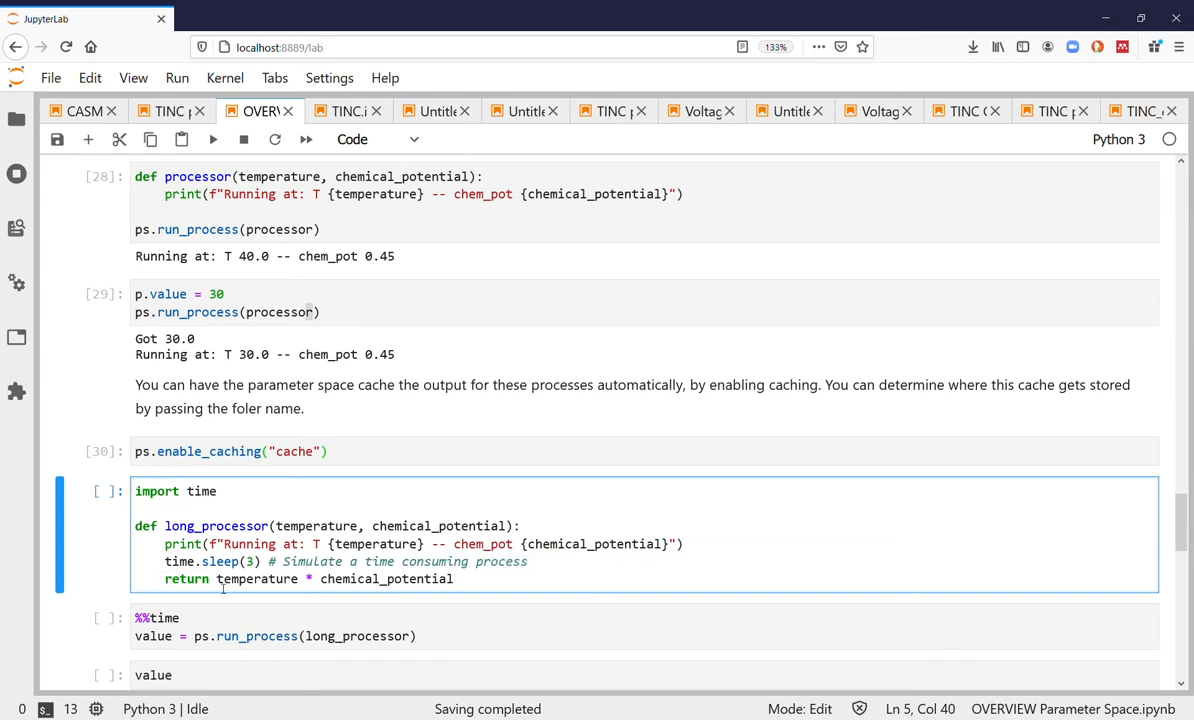
left_click(397, 561)
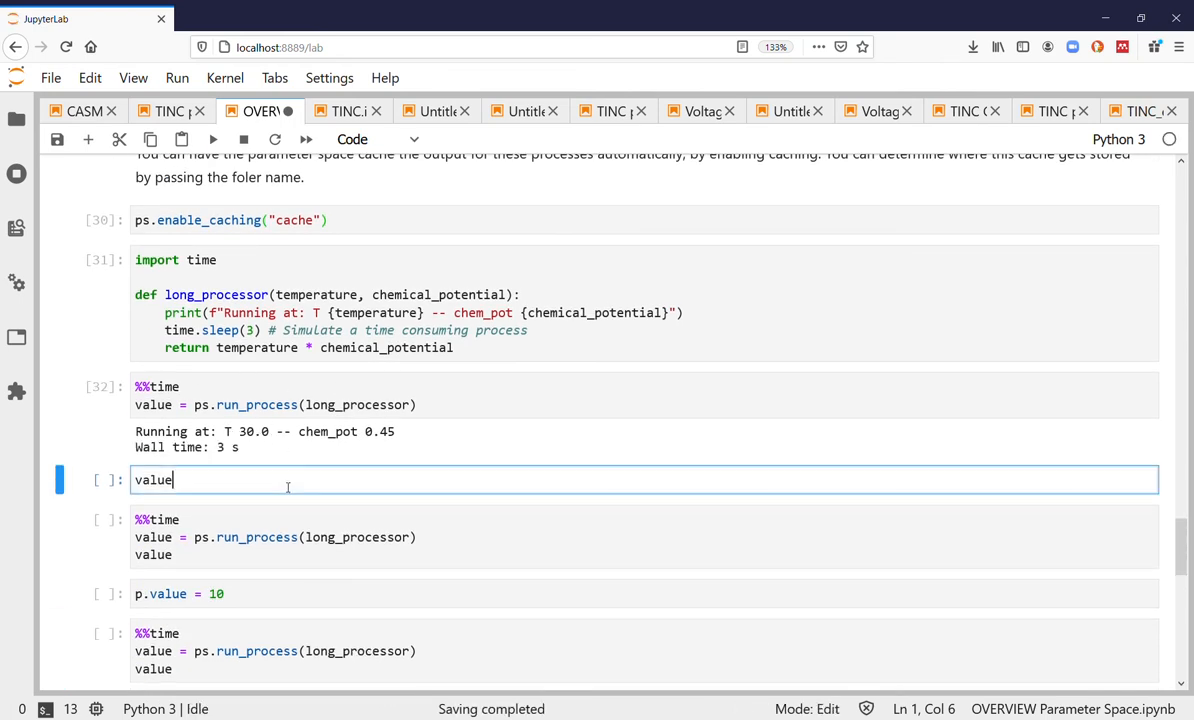
key("shift+enter")
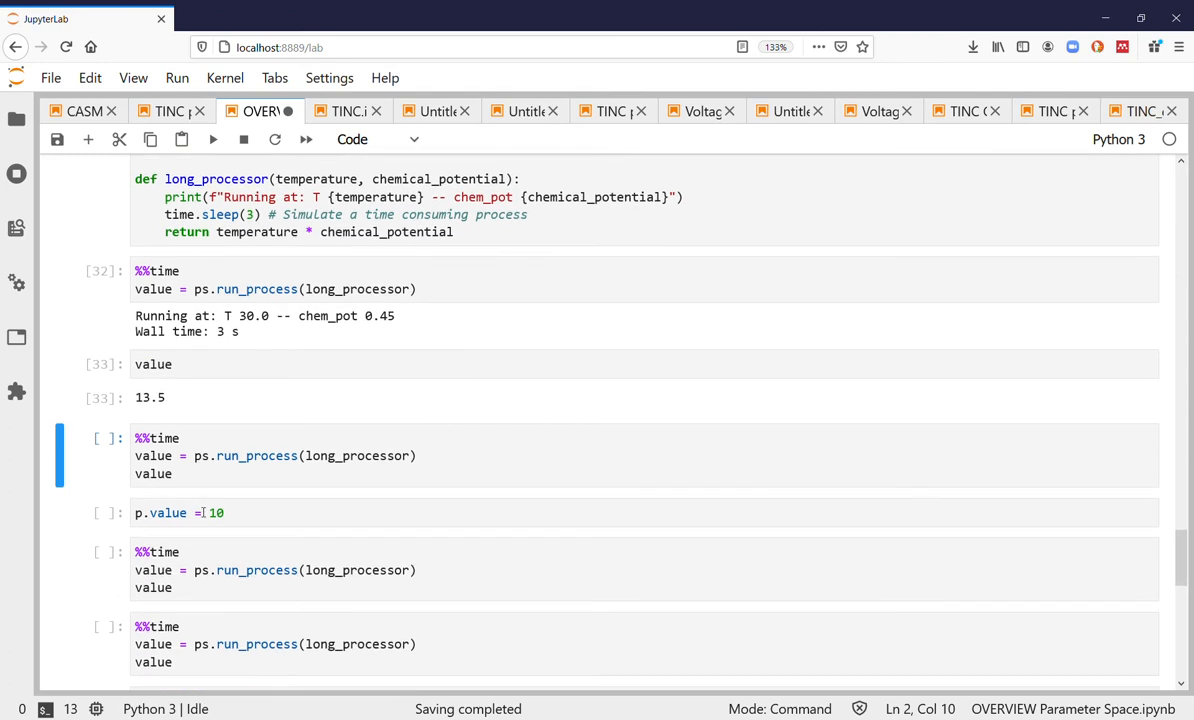
Rerun the timed long_processor cells so 13.5 and 4.5 come instantly from cache.
left_click(204, 474)
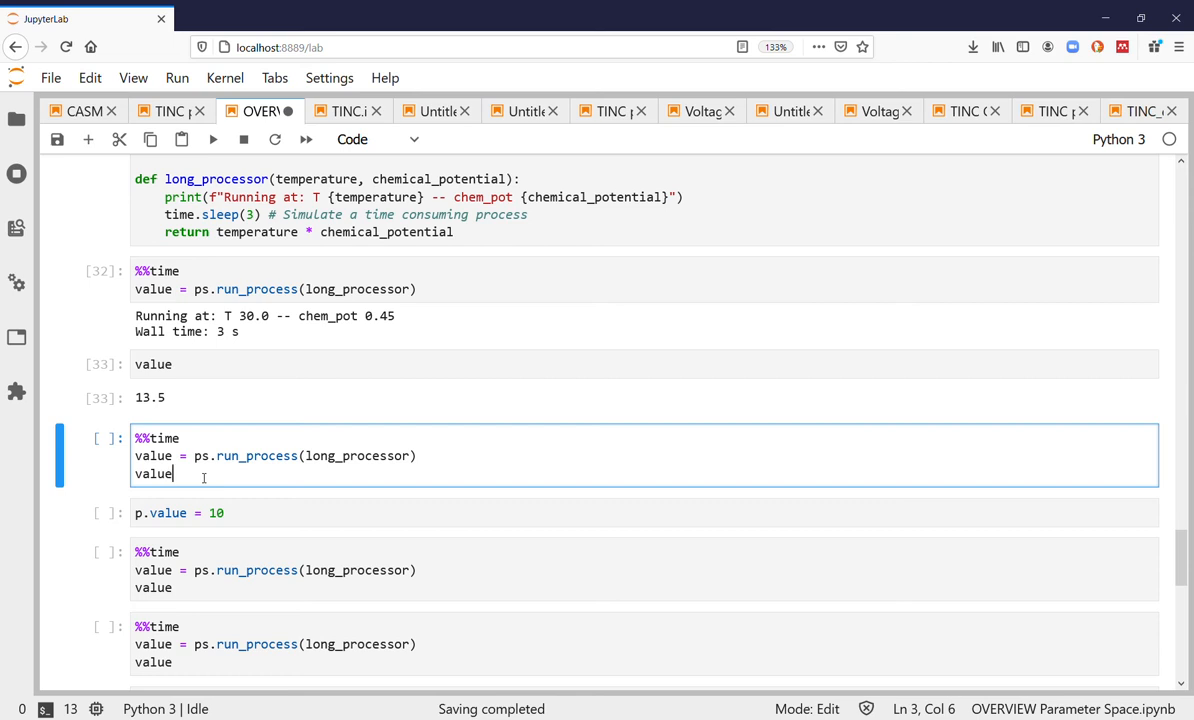
key("shift+enter")
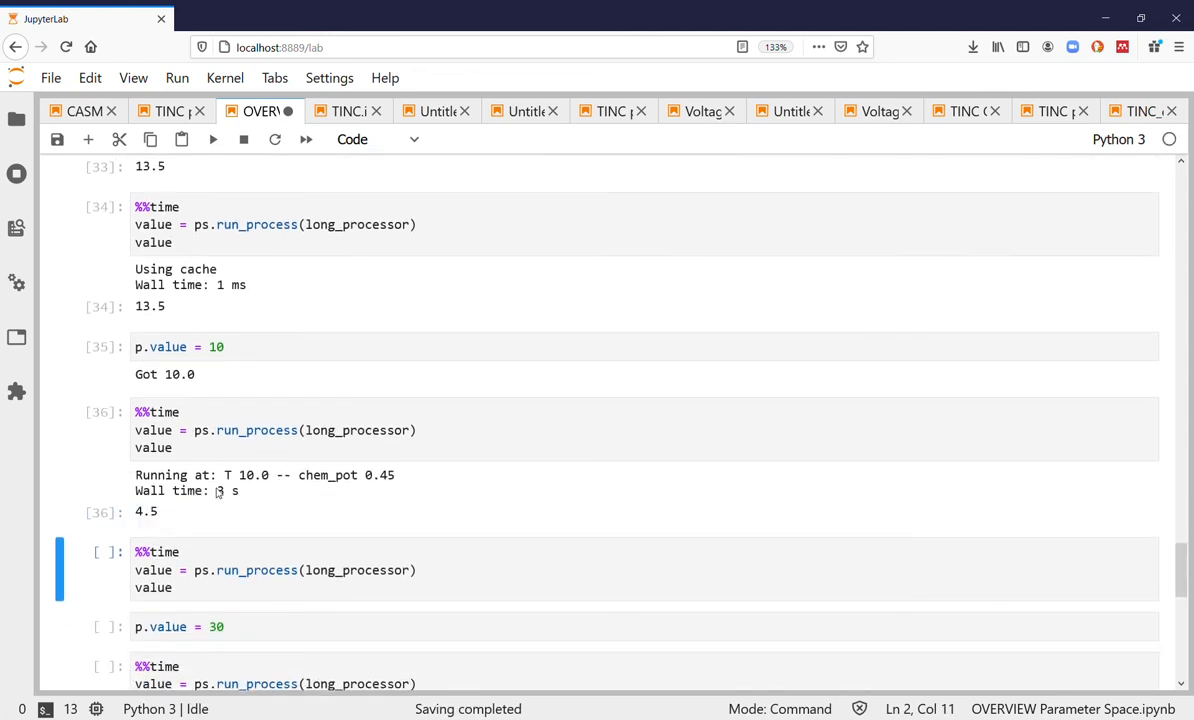
left_click(190, 577)
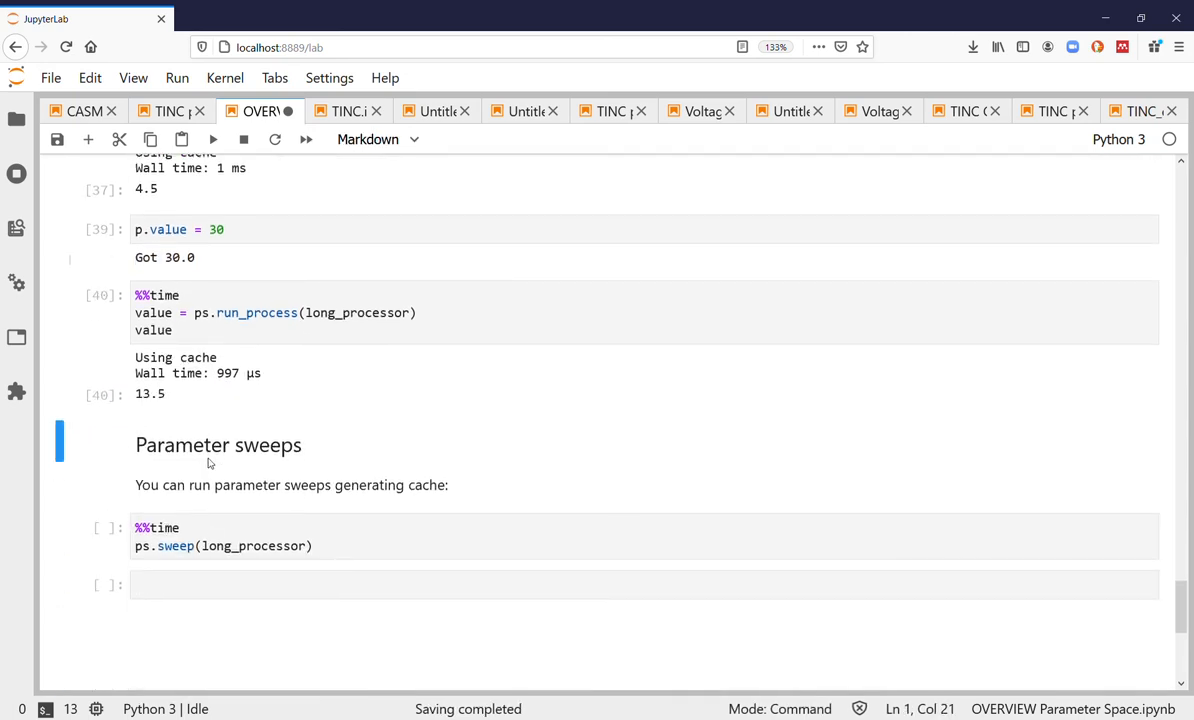
mouse_move(190, 416)
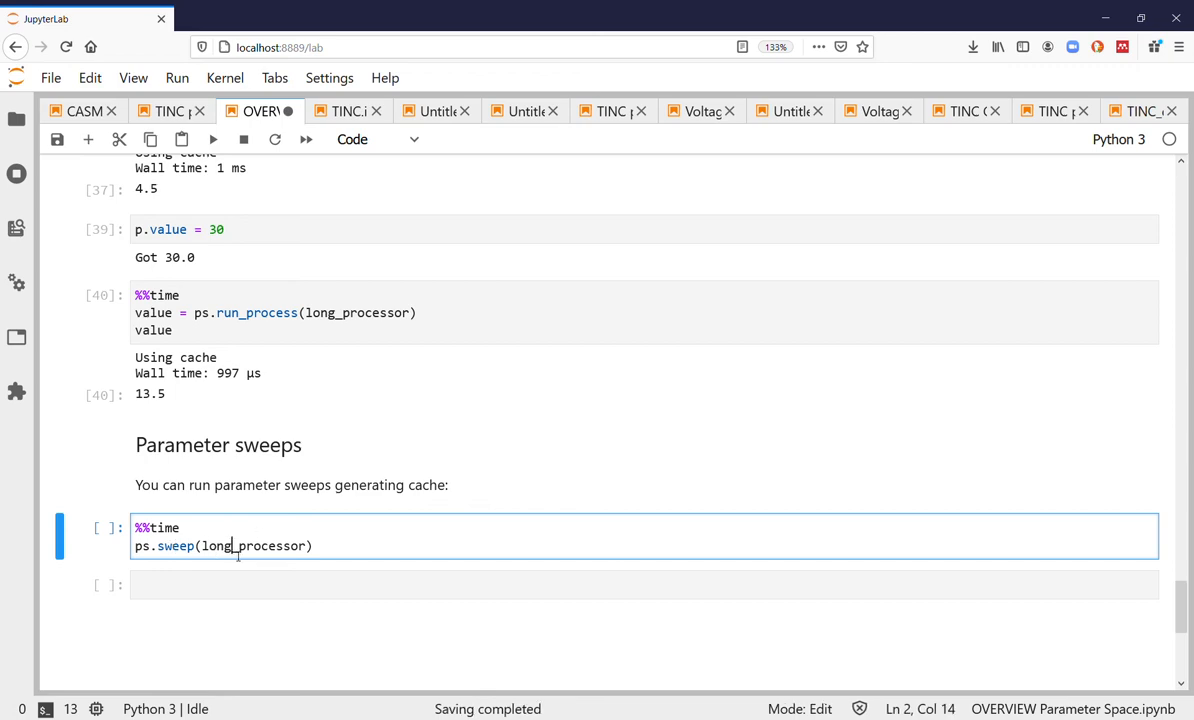
Start ps.sweep(long_processor), listing runs from T 10.0 at chem_pot -0.3.
left_click(180, 527)
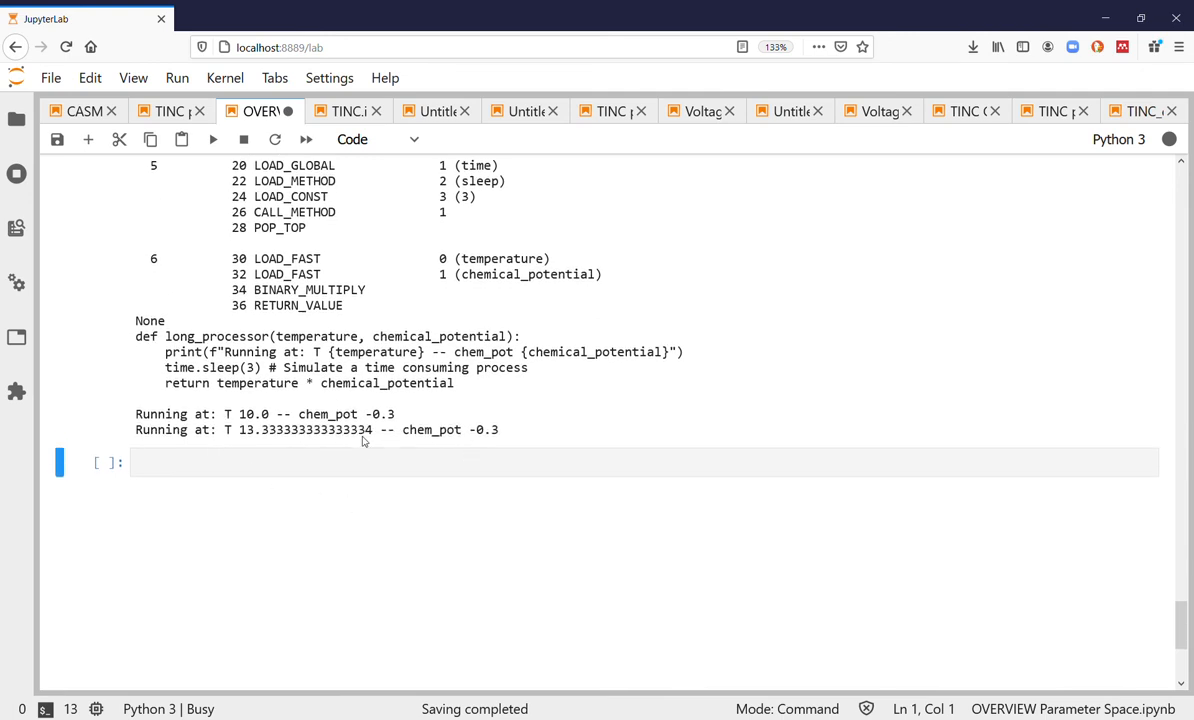
mouse_move(367, 456)
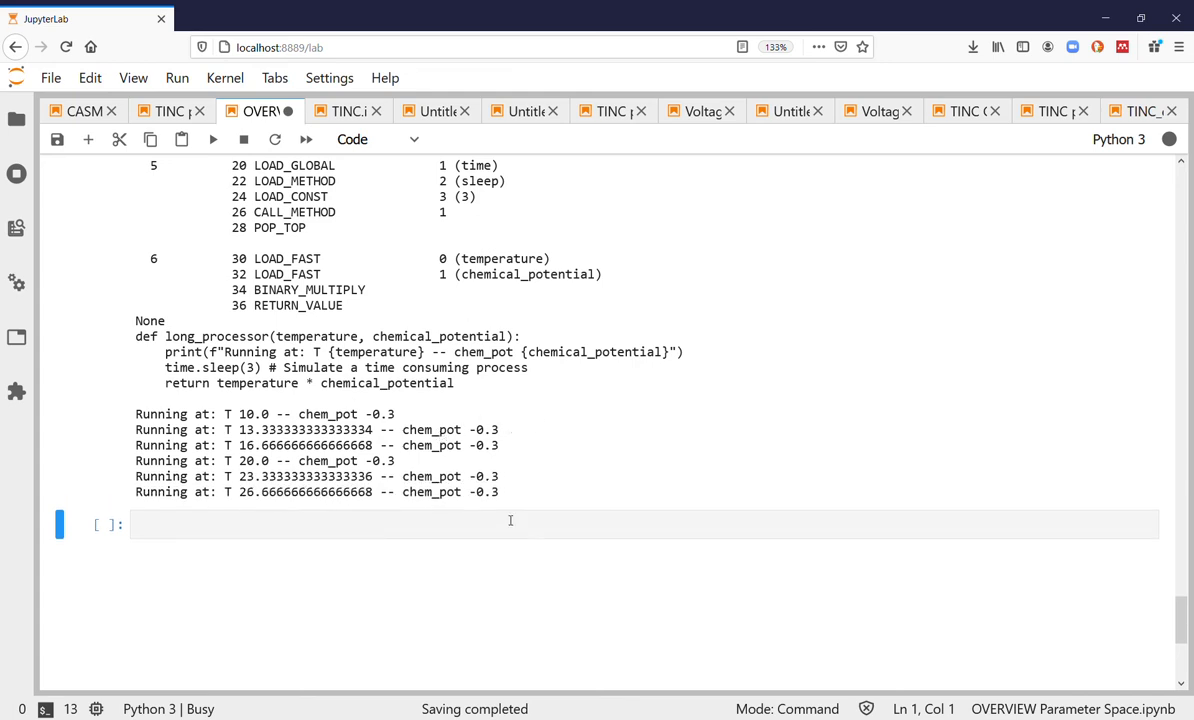
mouse_move(565, 370)
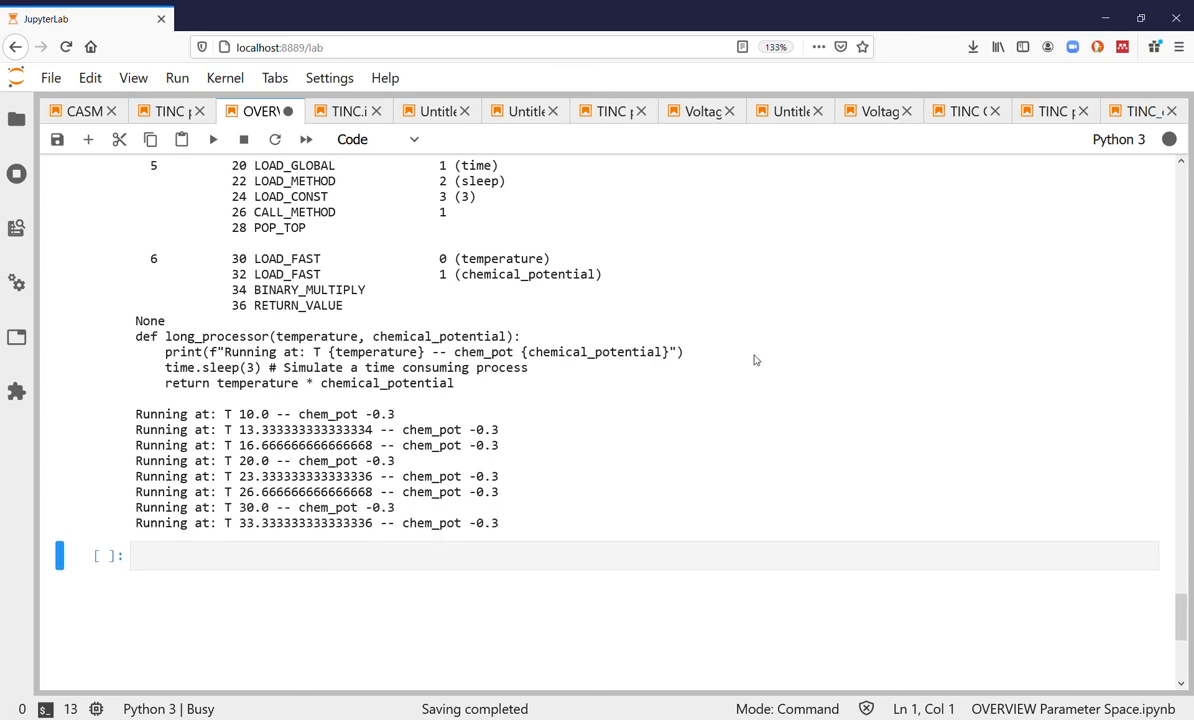
mouse_move(803, 333)
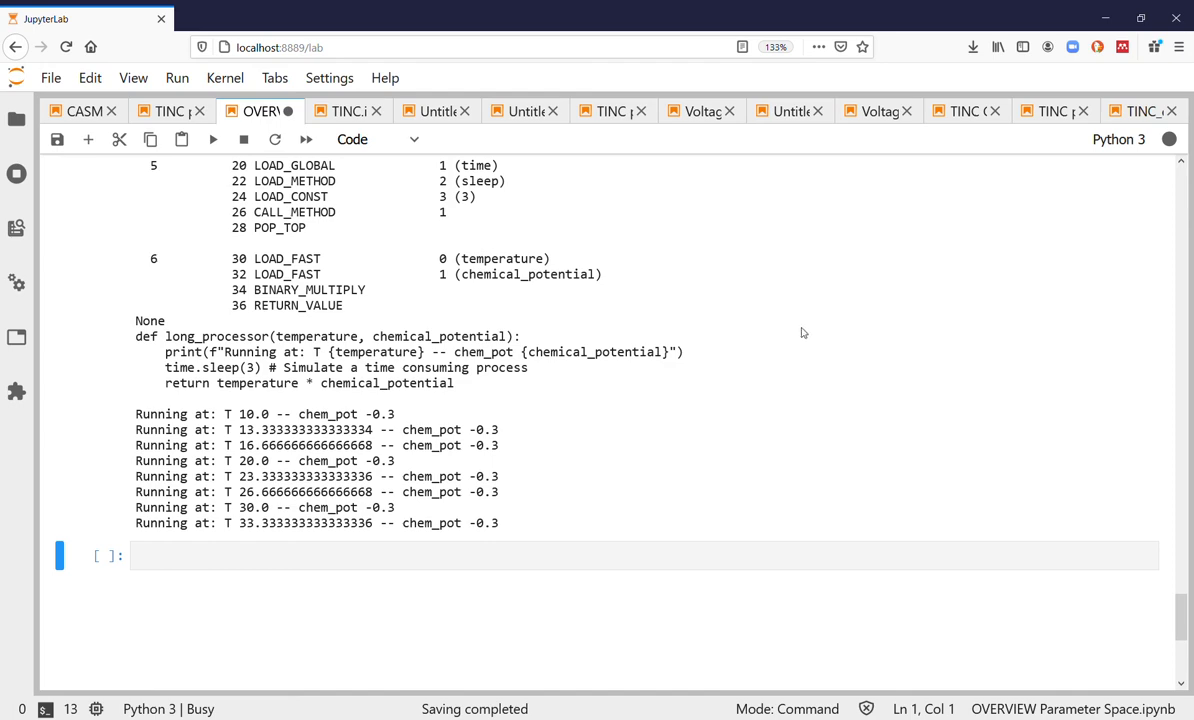